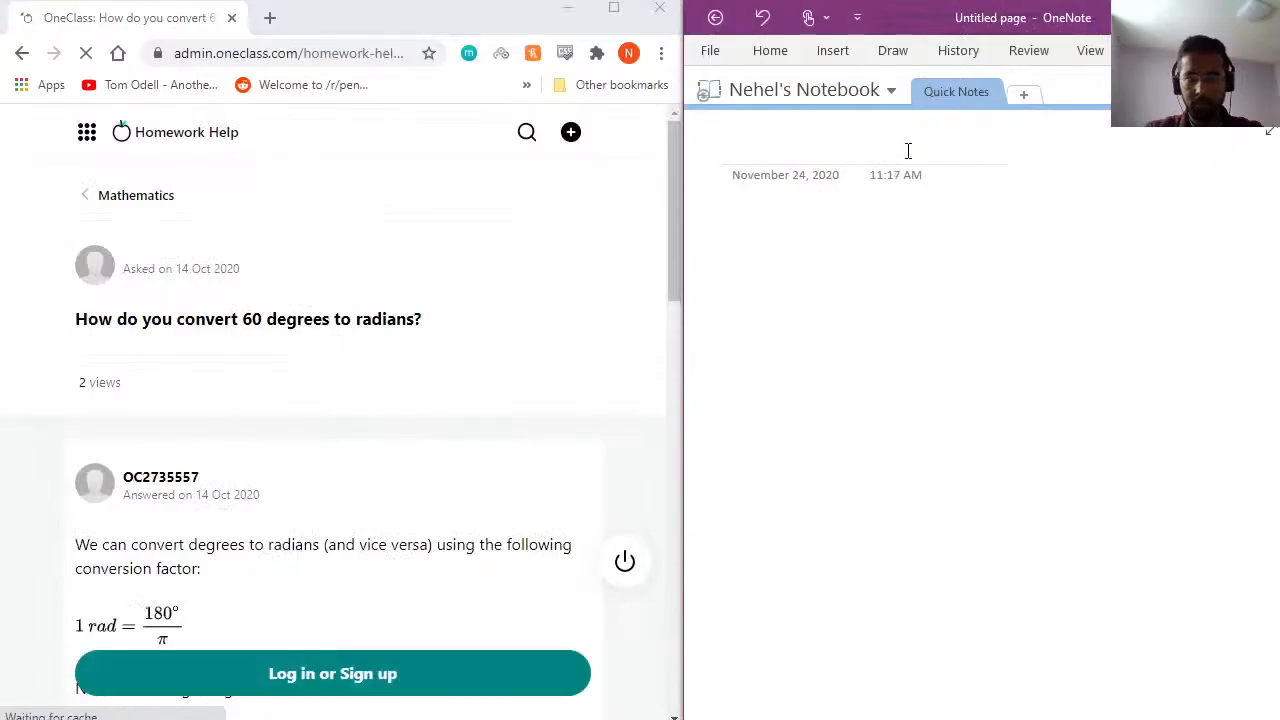
# Title the new Quick Notes page 'Ques 11)'.
pyautogui.write('Ques 11)')
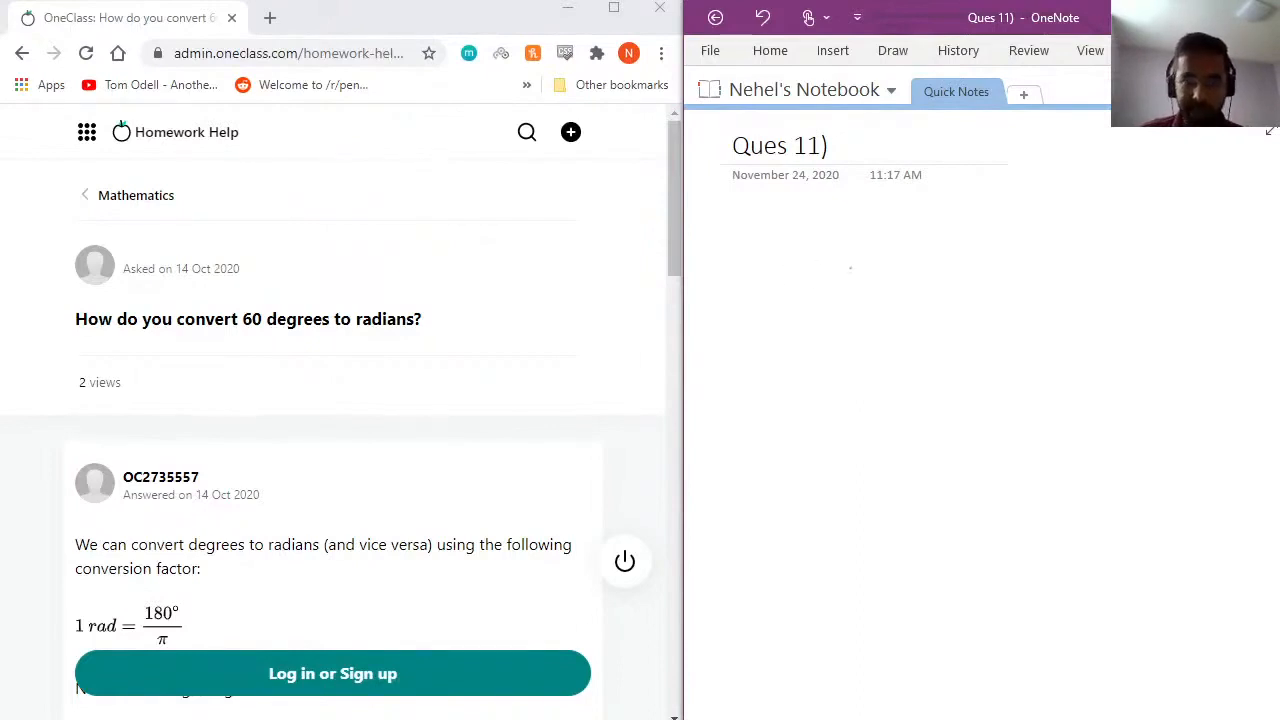
# Sketch a circle with an inner circle, a diameter line and a partial 360° label.
pyautogui.moveTo(812, 248); pyautogui.dragTo(788, 360)
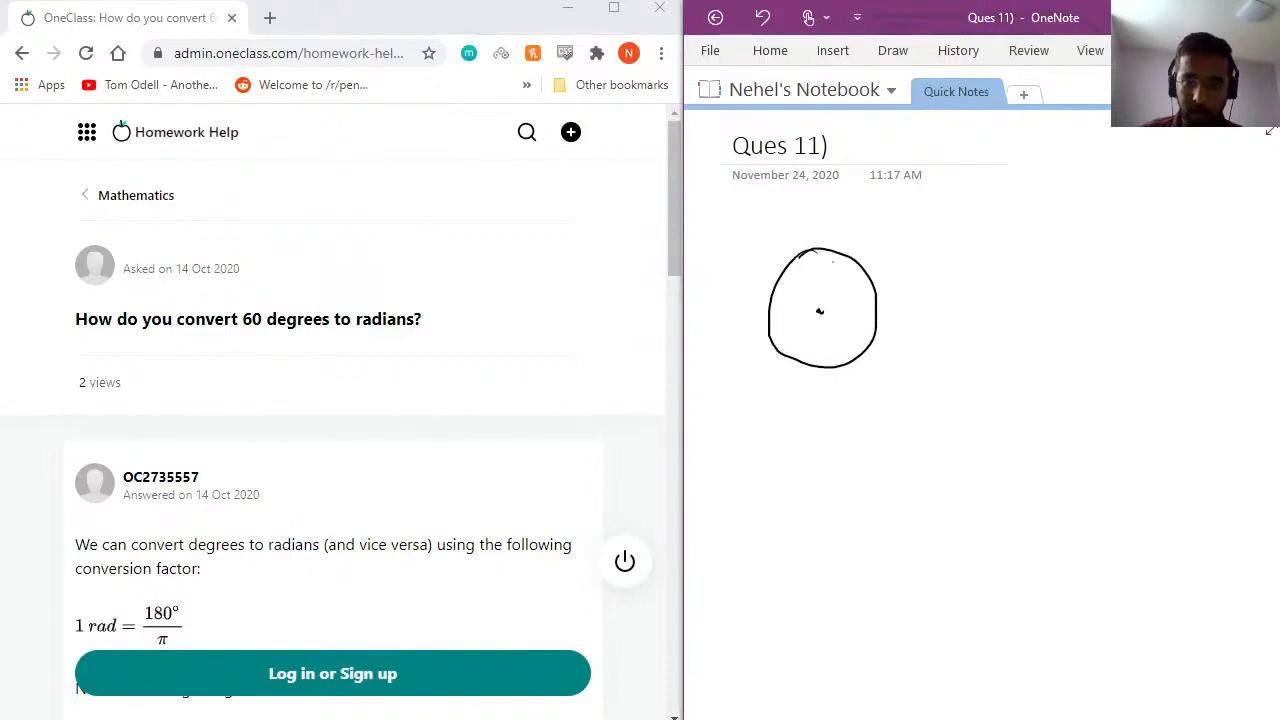
pyautogui.moveTo(788, 312); pyautogui.dragTo(858, 312)
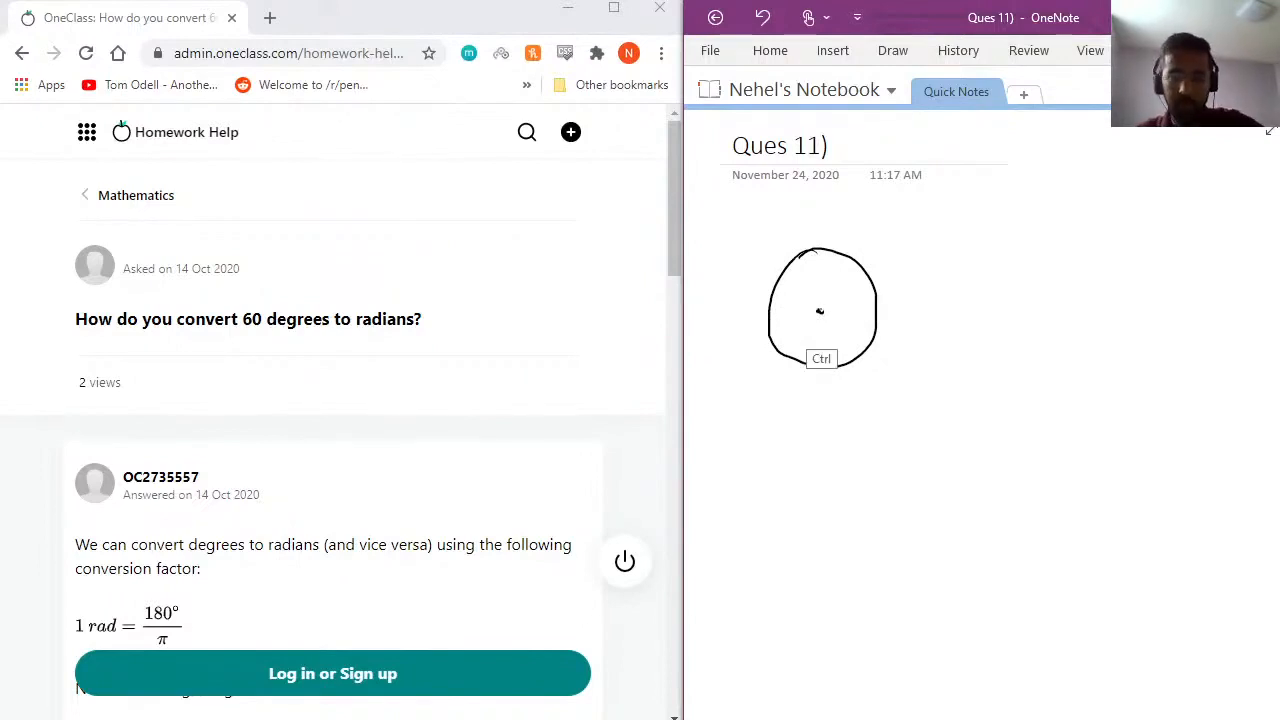
pyautogui.moveTo(790, 313); pyautogui.dragTo(855, 312)
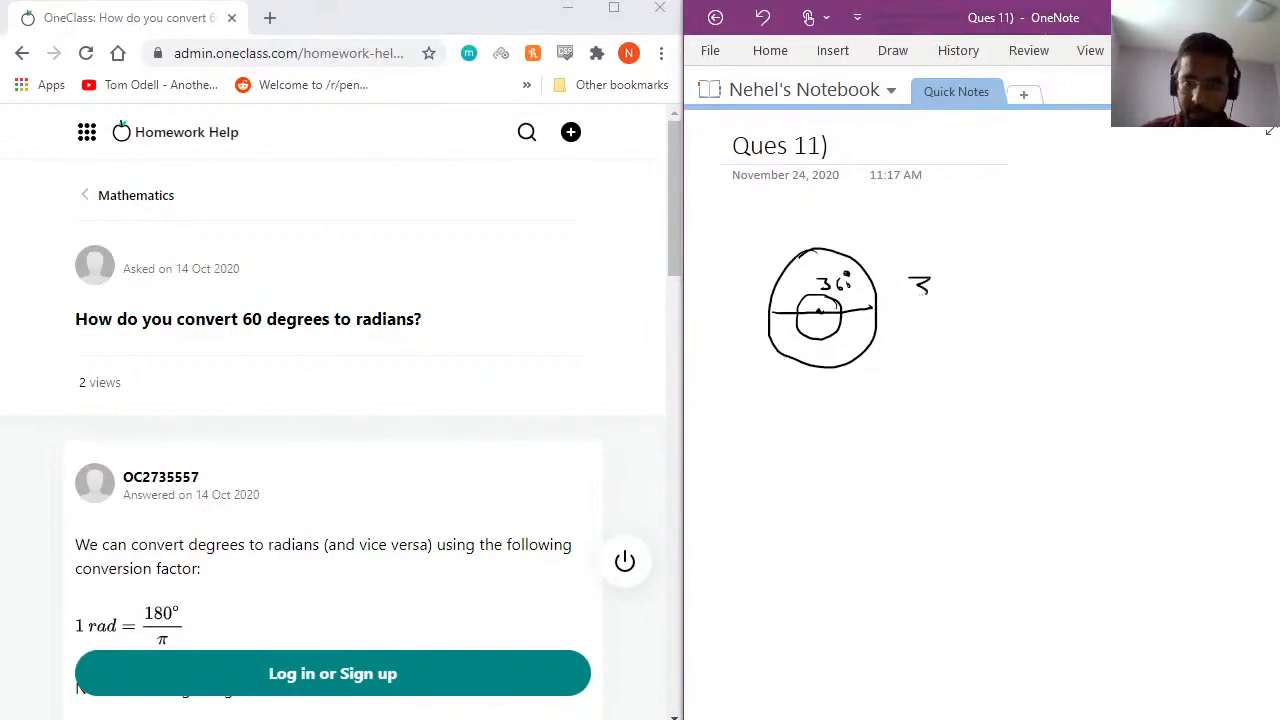
# Handwrite '360° = 2π rad', then derive '1° = 2π/360° rad' beside the circle.
pyautogui.moveTo(915, 290); pyautogui.dragTo(980, 270)
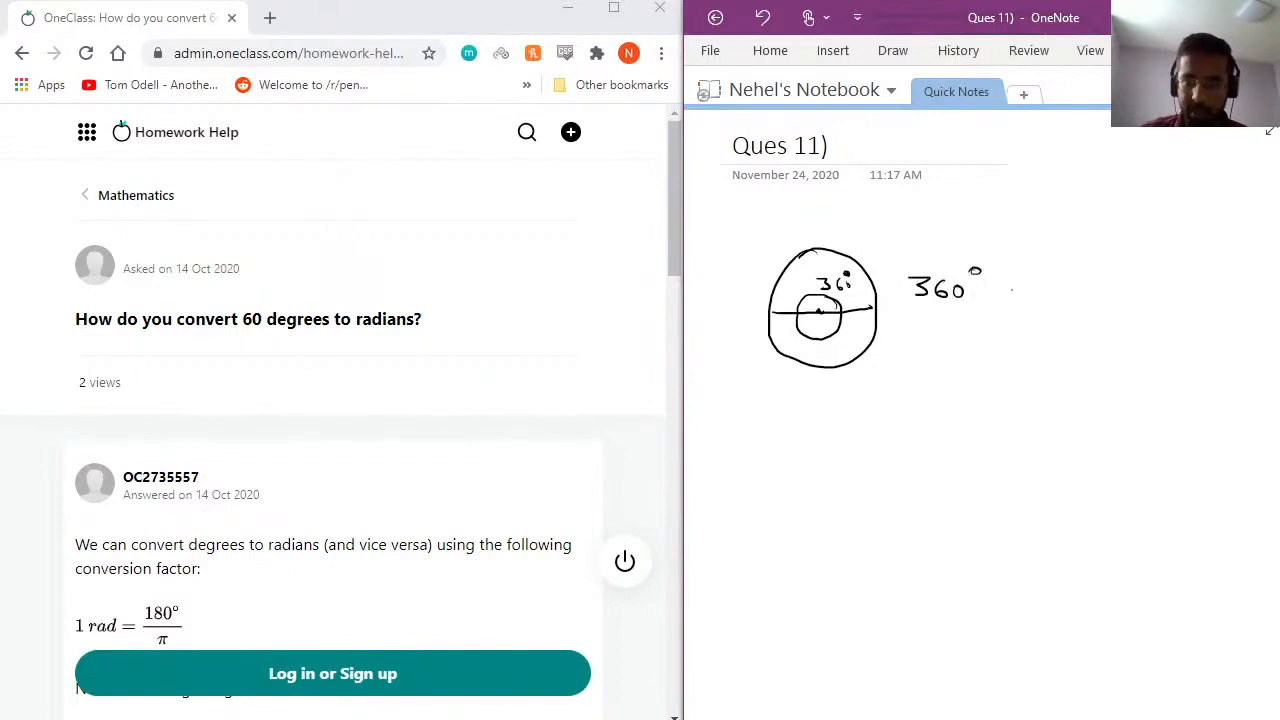
pyautogui.moveTo(1010, 290); pyautogui.dragTo(1090, 290)
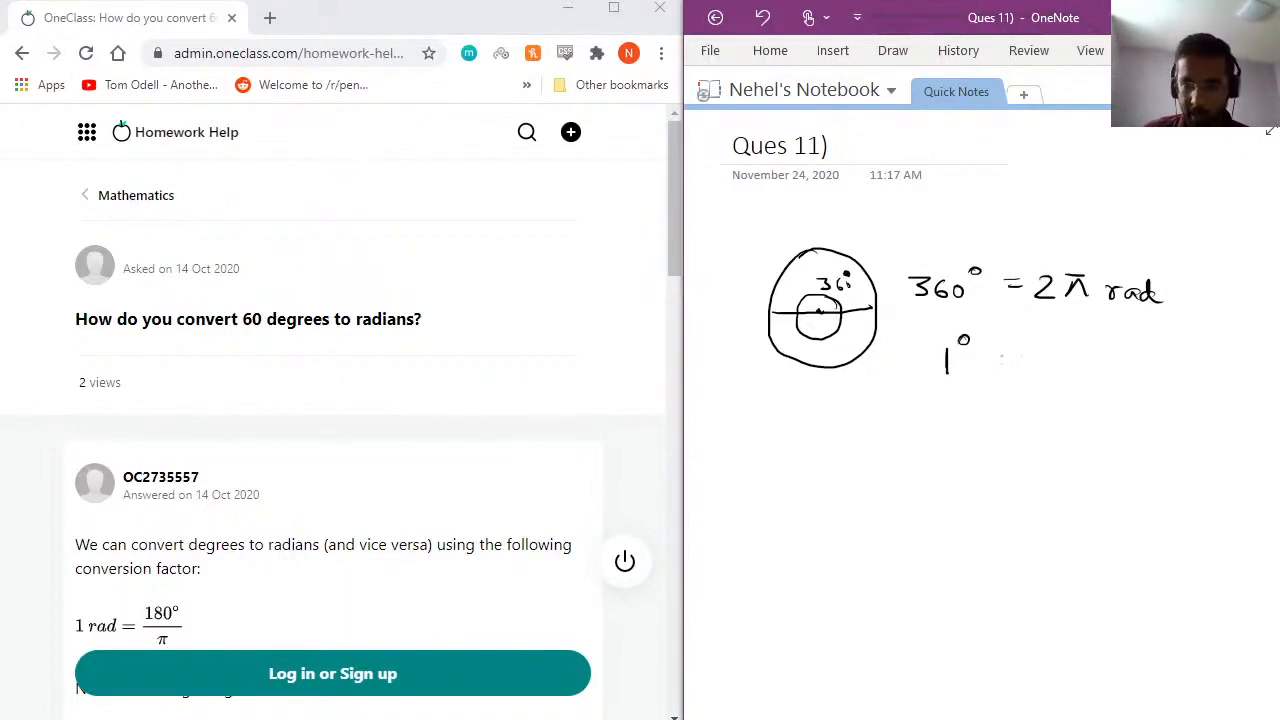
pyautogui.moveTo(985, 360); pyautogui.dragTo(1070, 340)
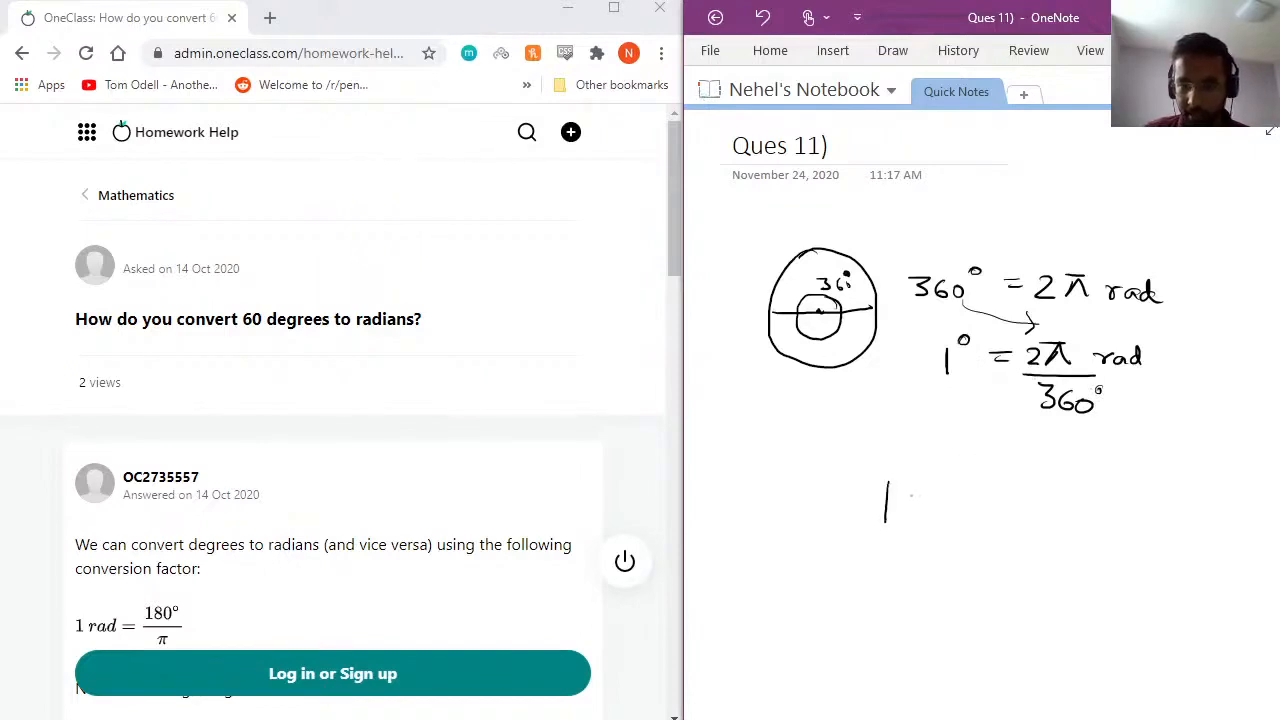
# Handwrite 1°×60 = 2π/360 × 60 rad, simplifying to 60° = π/3 rad.
pyautogui.moveTo(900, 490); pyautogui.dragTo(975, 510)
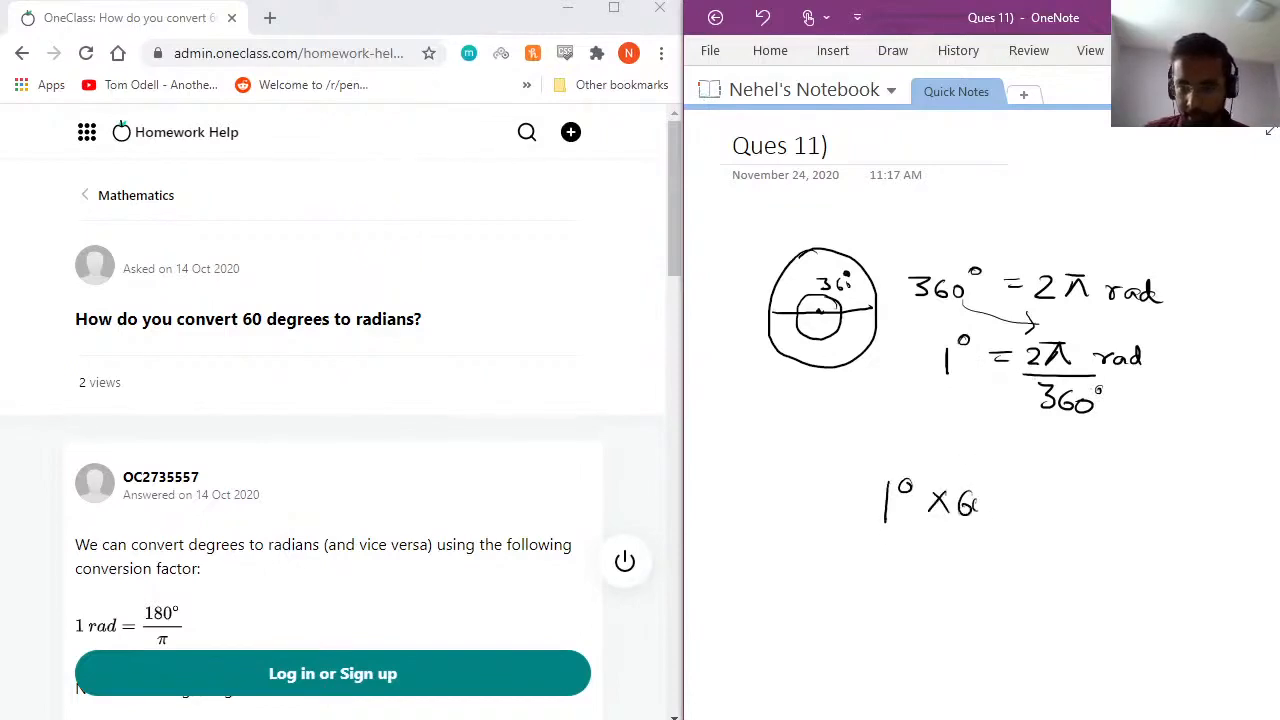
pyautogui.moveTo(985, 495); pyautogui.dragTo(1040, 495)
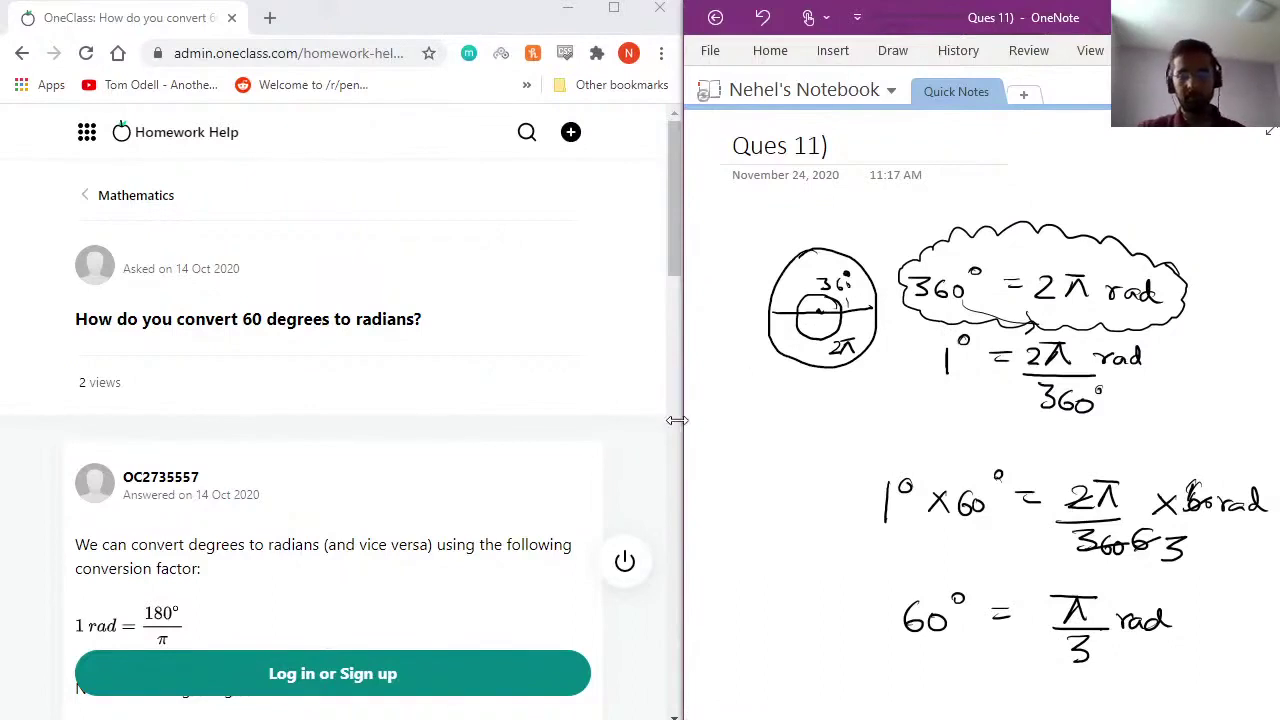
# Scroll the OneClass answer down to its ratio working ending 'Therefore, 60° = π/3'.
pyautogui.scroll(-3)
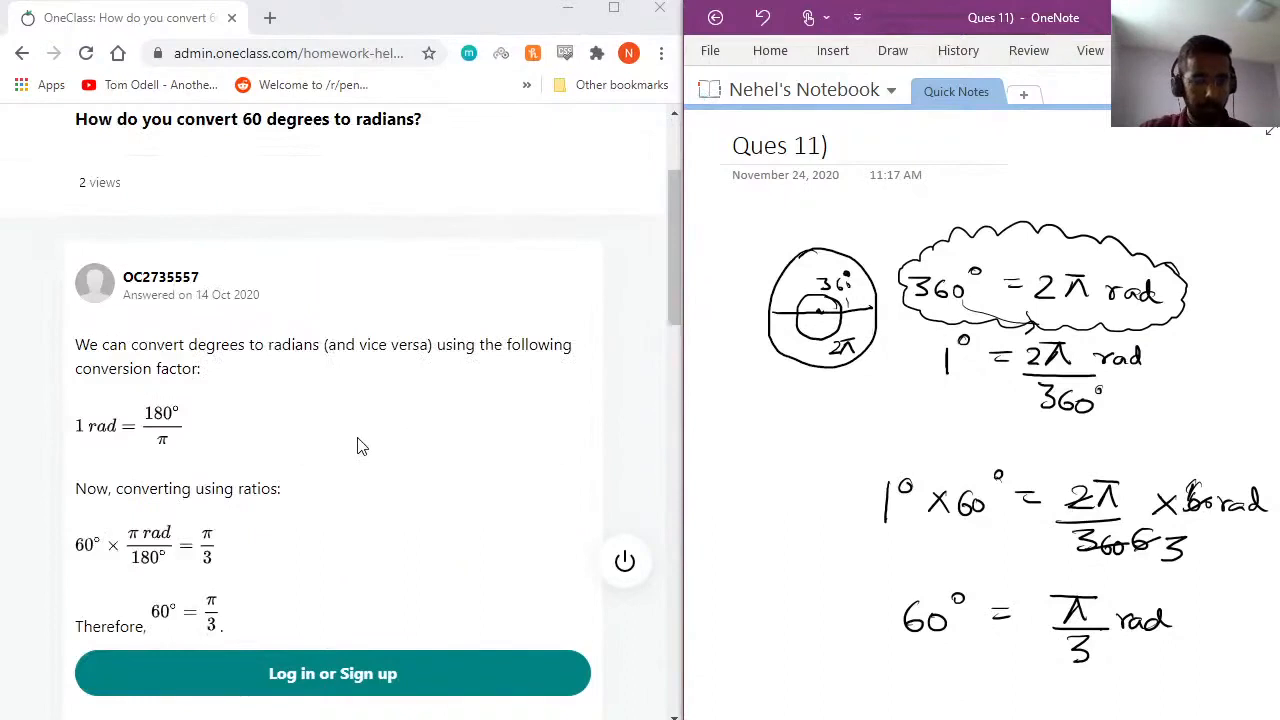
pyautogui.scroll(-3)
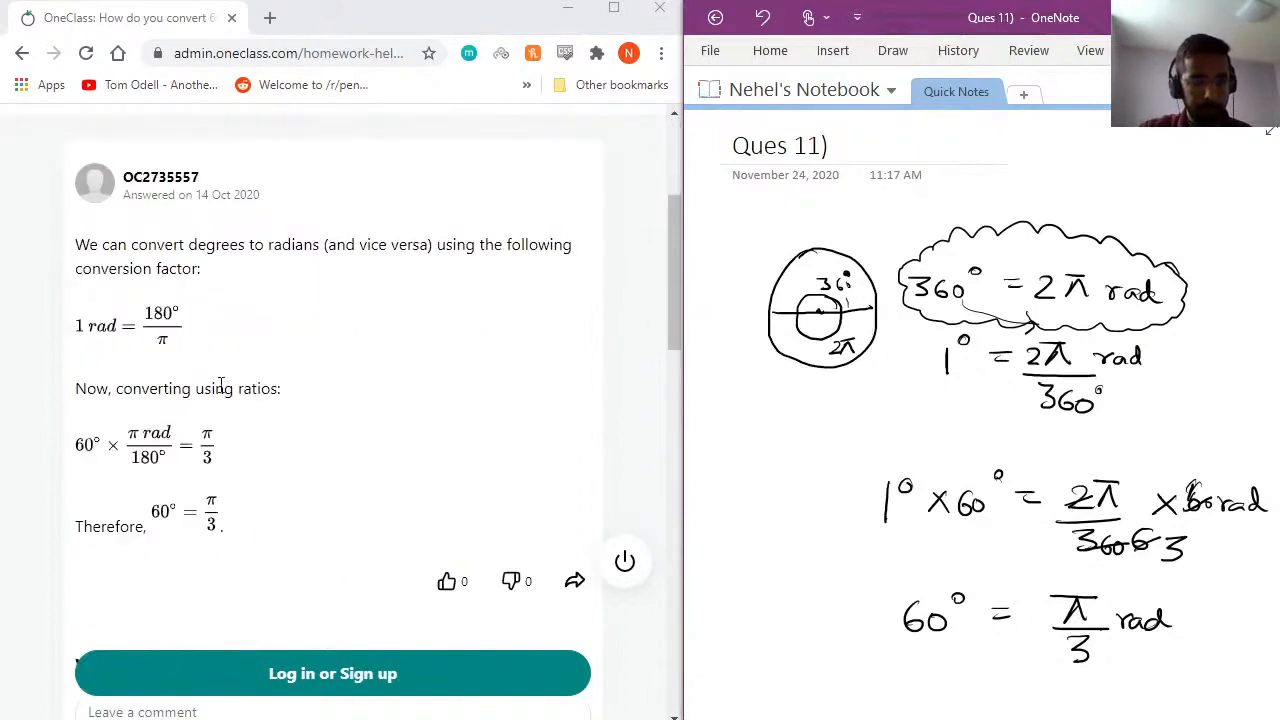
pyautogui.scroll(-3)
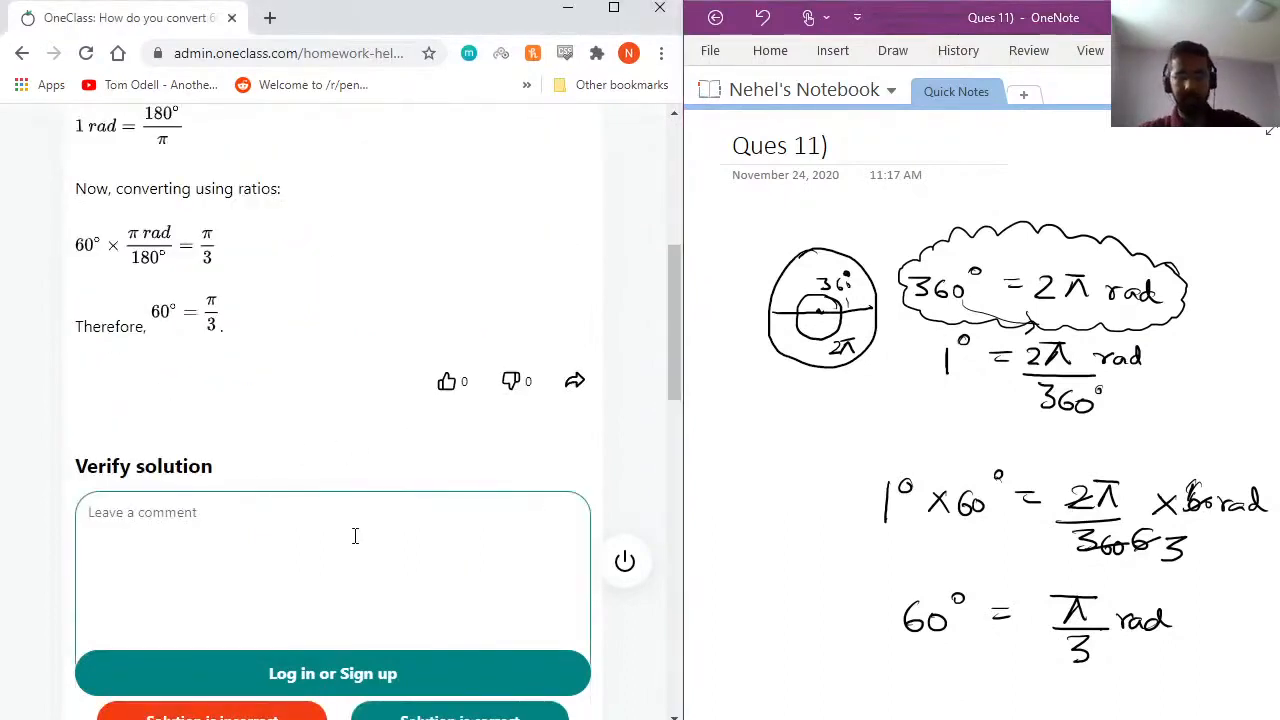